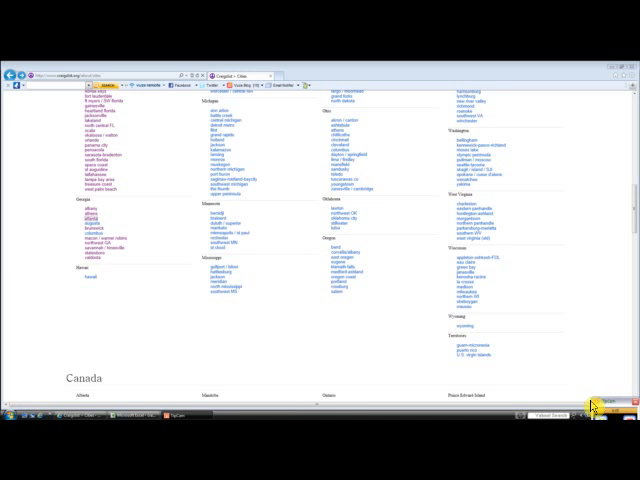
mouse_move(332, 276)
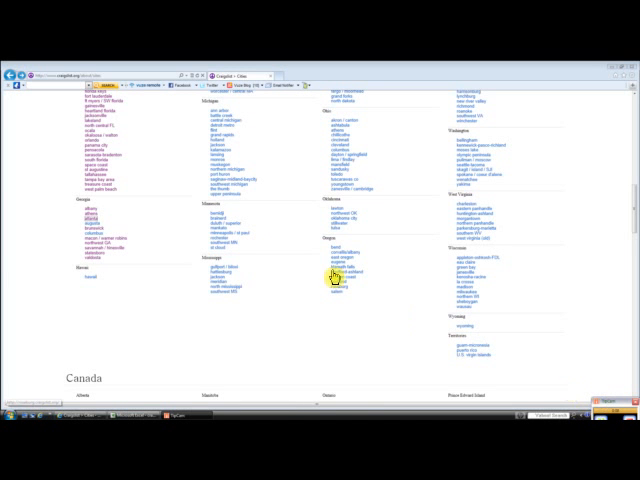
Step: Go to the Augusta local Craigslist site from the city list
click(340, 270)
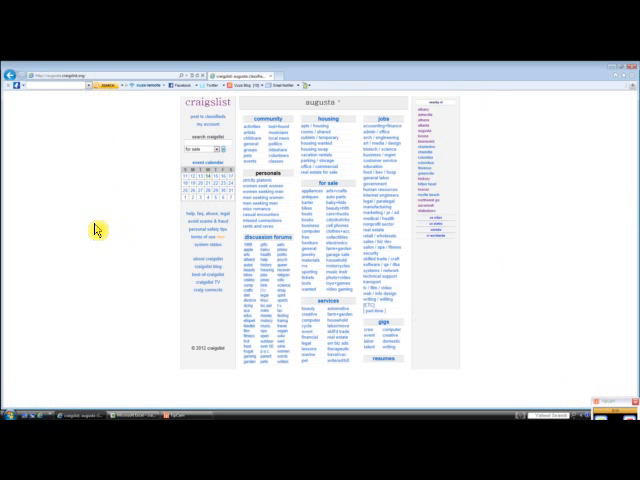
mouse_move(336, 216)
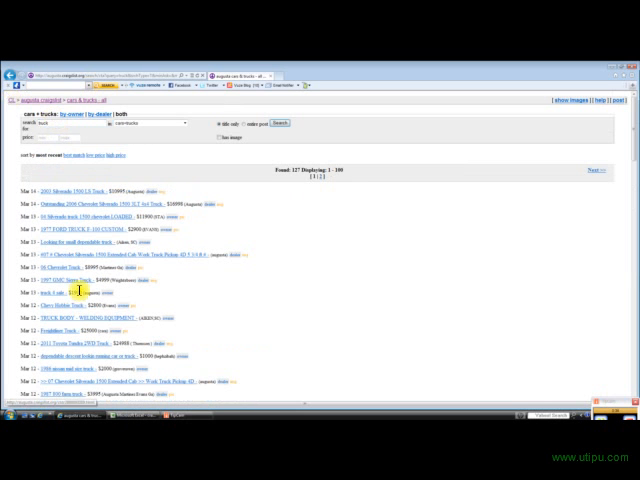
mouse_move(112, 304)
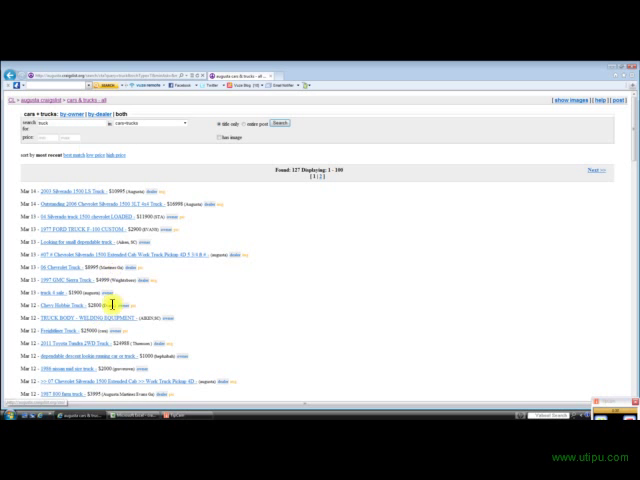
mouse_move(68, 140)
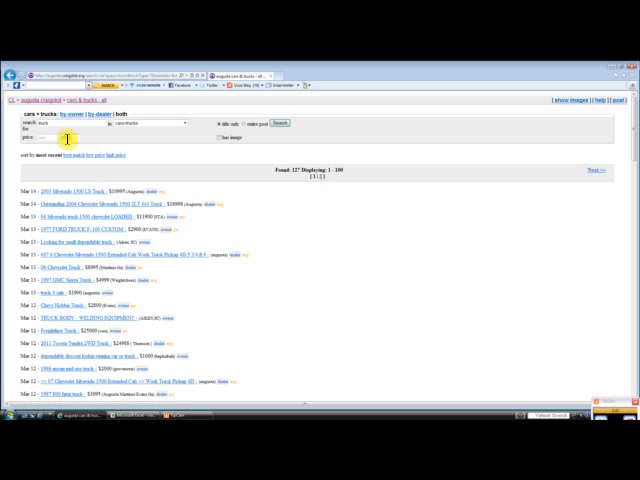
Step: Set the maximum price to 3000 for the truck results
text(3000)
text(500)
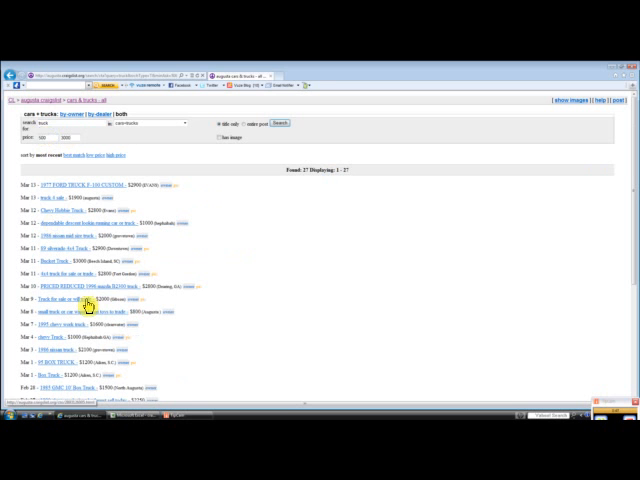
mouse_move(80, 272)
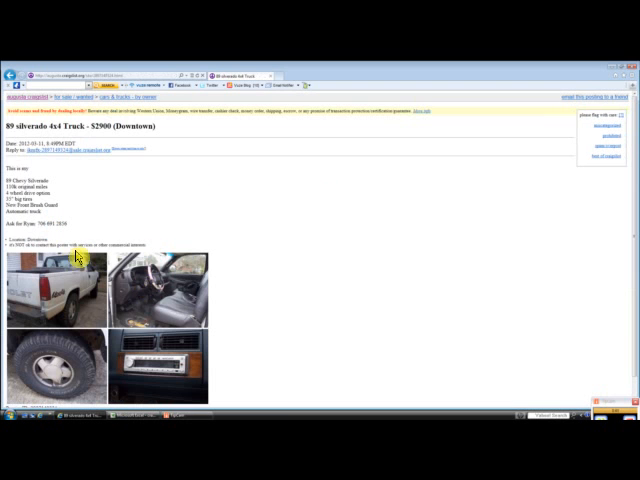
mouse_move(196, 330)
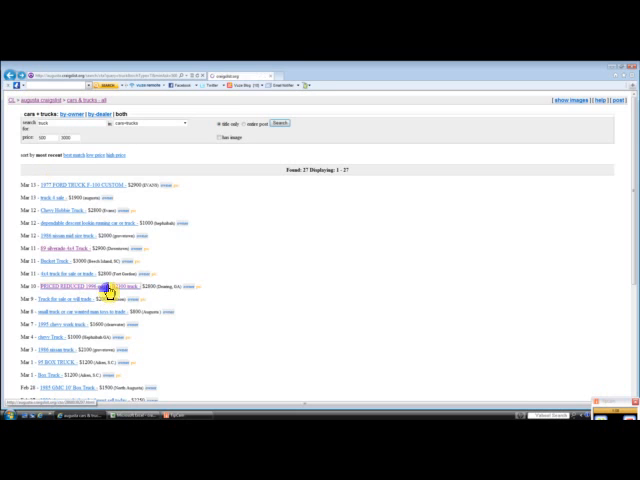
Step: Go back from the Silverado listing to the filtered truck results
click(70, 288)
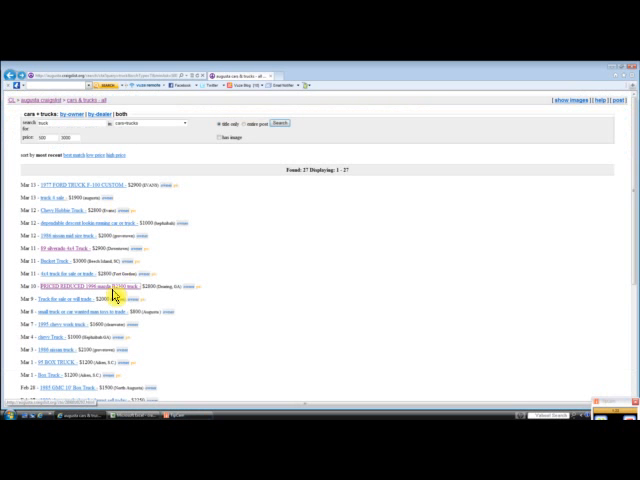
mouse_move(106, 316)
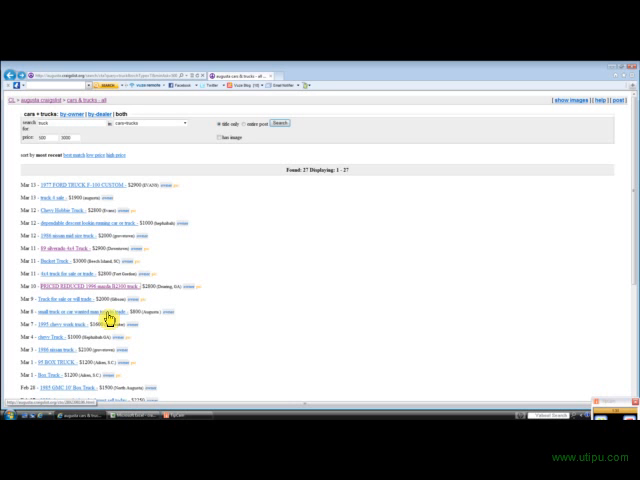
mouse_move(92, 384)
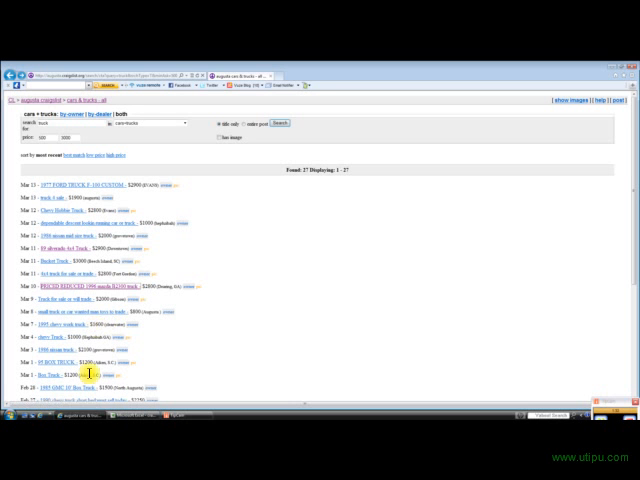
mouse_move(184, 356)
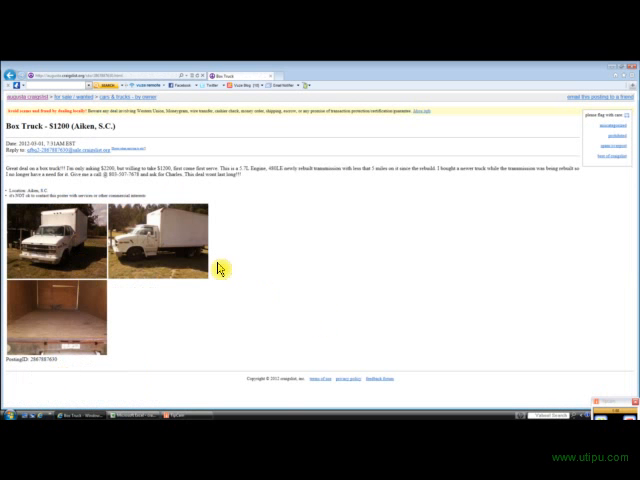
mouse_move(278, 212)
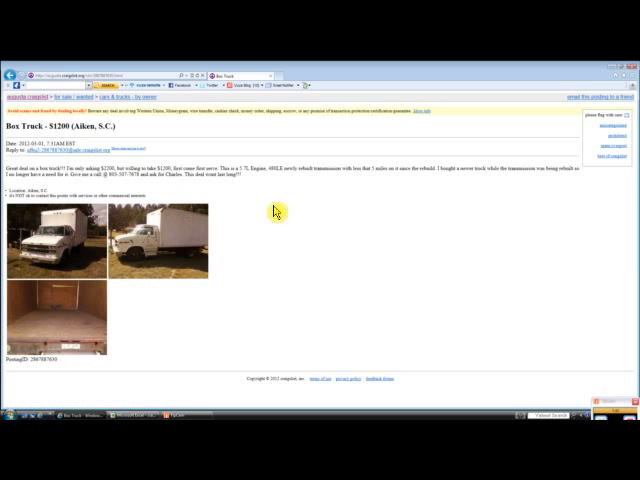
mouse_move(352, 188)
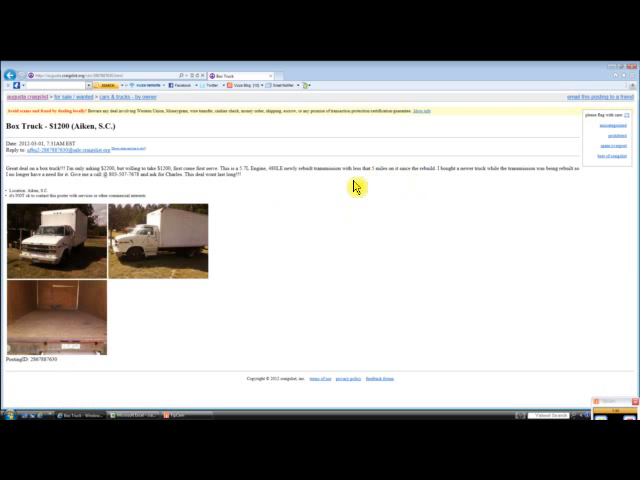
mouse_move(300, 166)
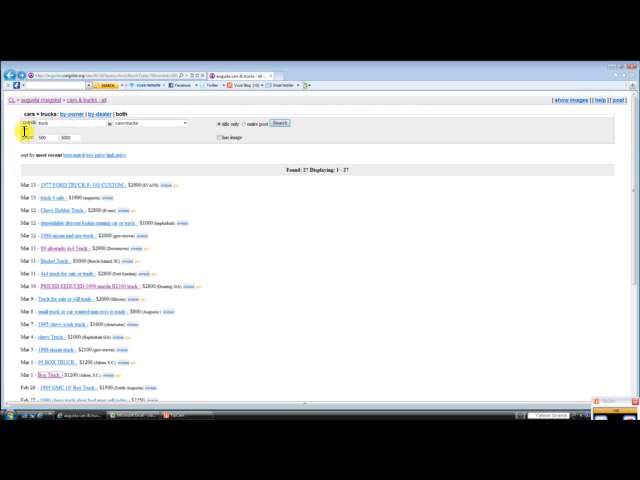
scroll(down, 3)
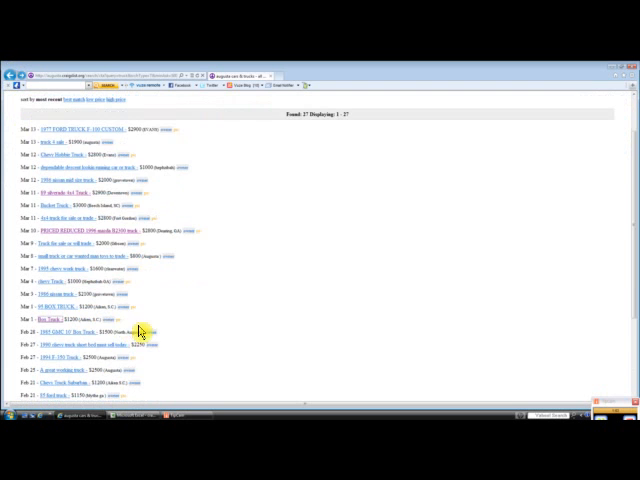